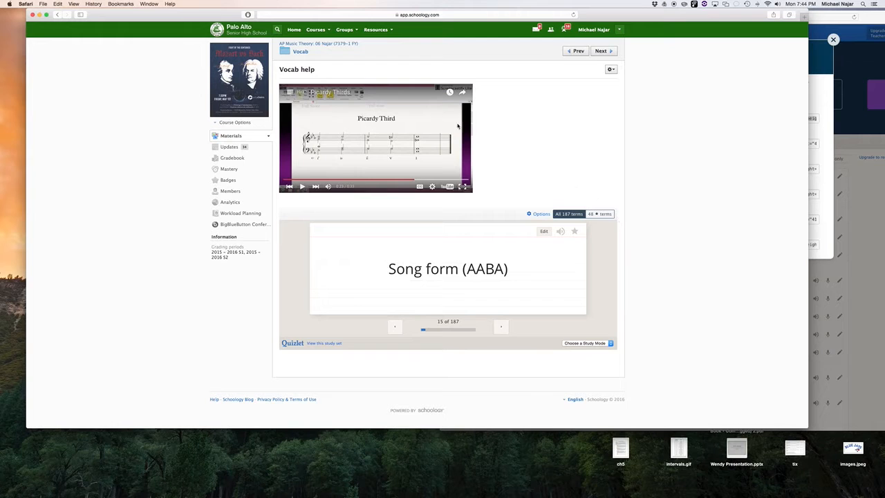
mouse_move(443, 120)
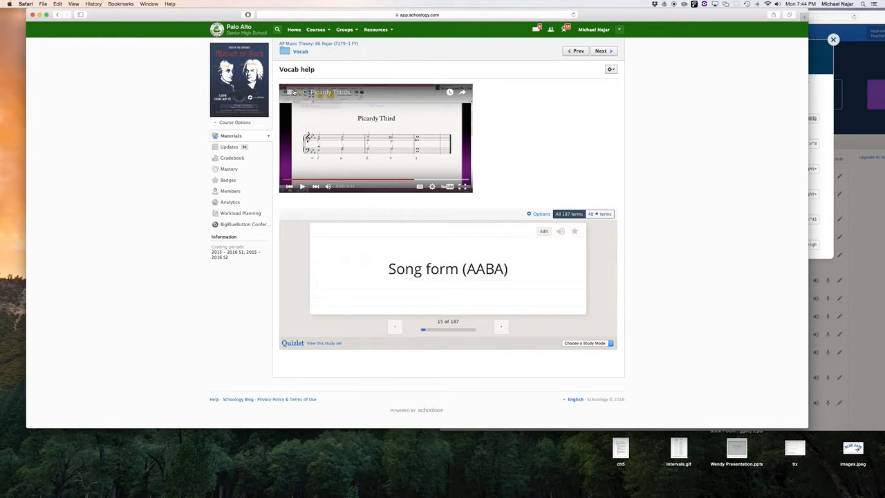
- Pick the Figured Bass video from the AP Theory Definitions playlist
click(293, 92)
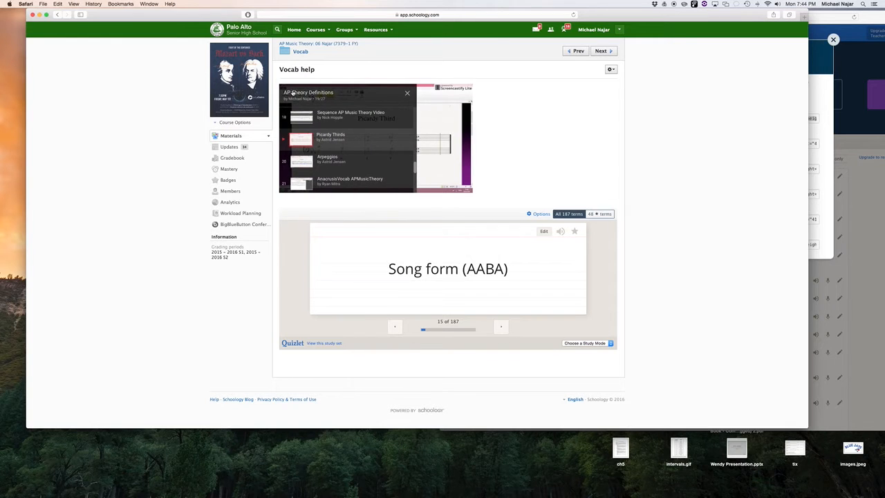
scroll(down, 3)
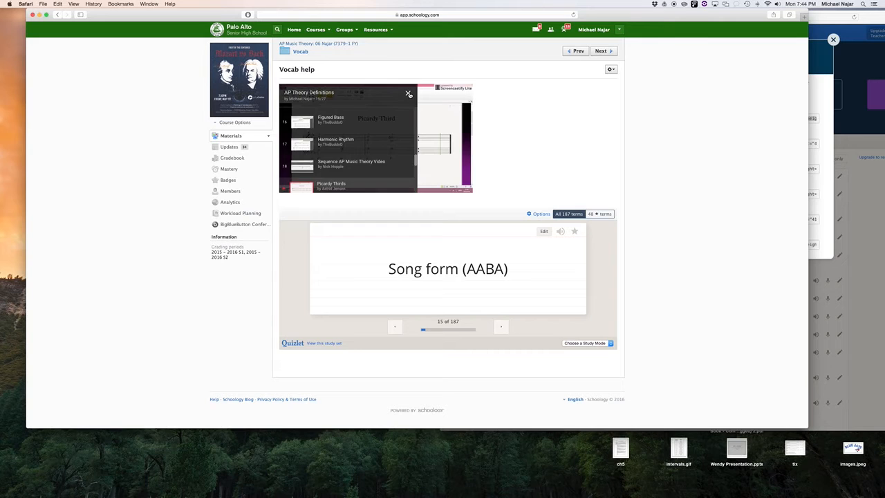
mouse_move(320, 122)
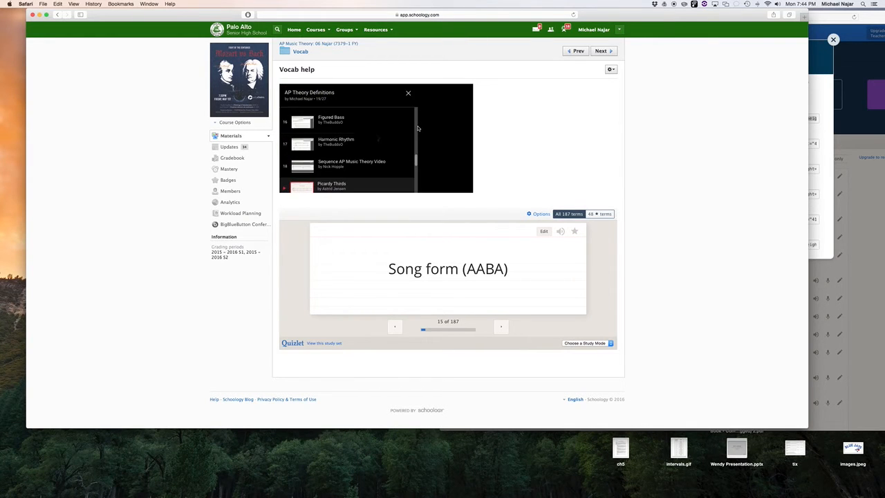
click(330, 120)
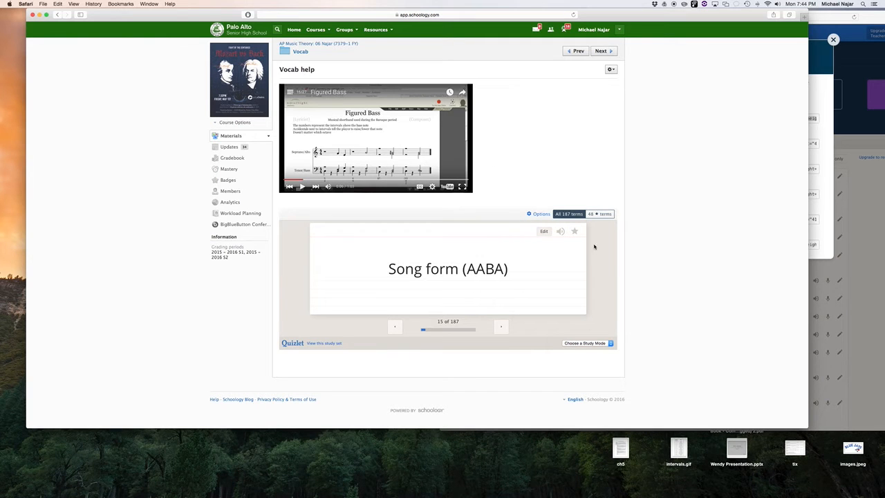
- Advance two flashcards, then filter the Quizlet set to the 48 starred terms
click(500, 326)
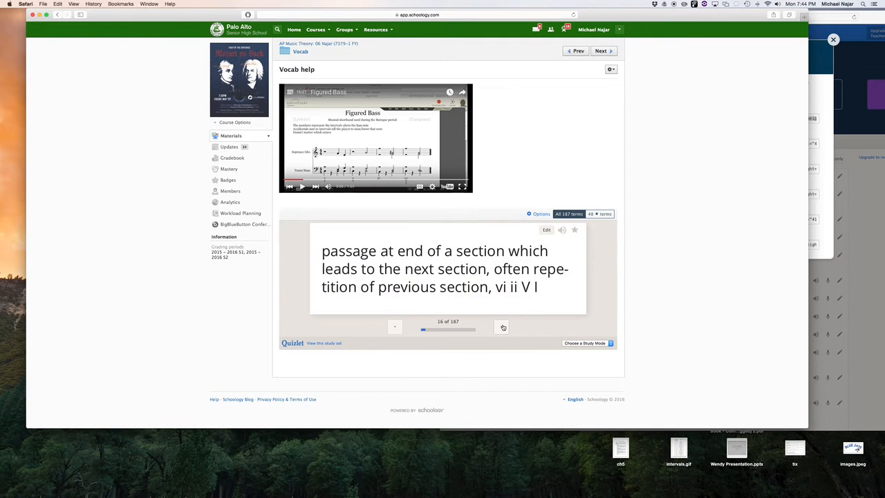
click(501, 327)
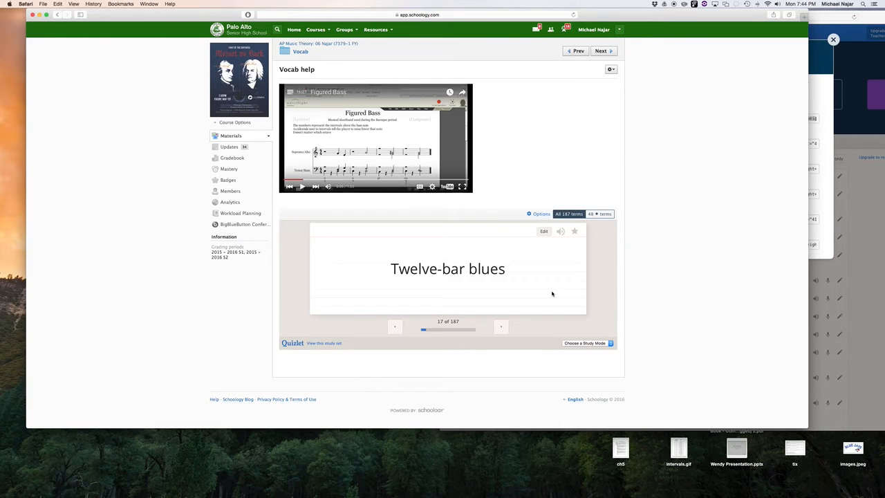
click(600, 213)
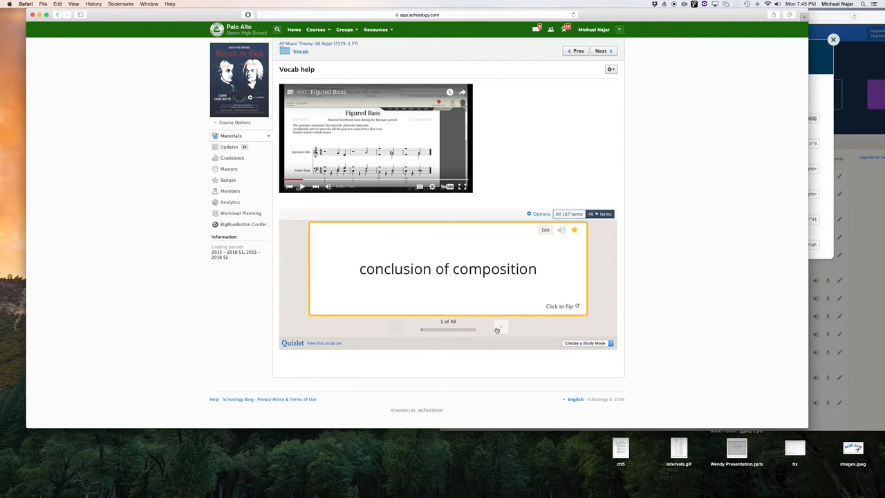
- Step through two starred flashcards, then switch back to all 187 terms
click(502, 326)
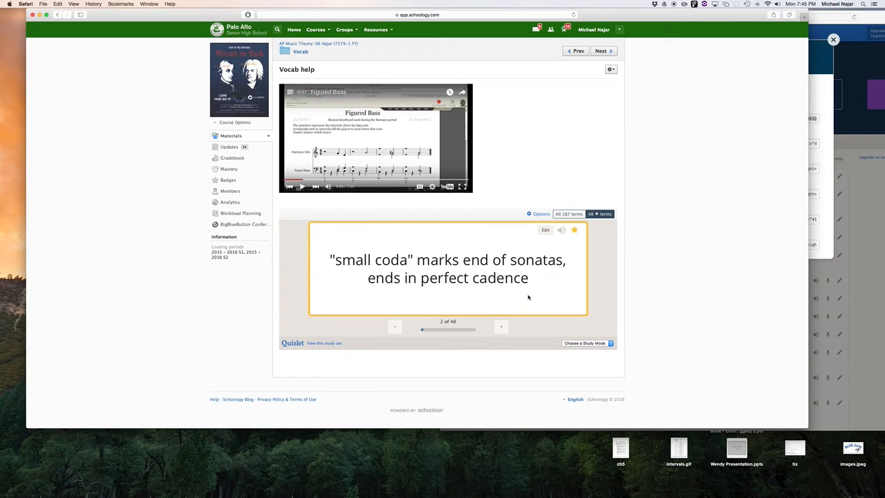
click(501, 327)
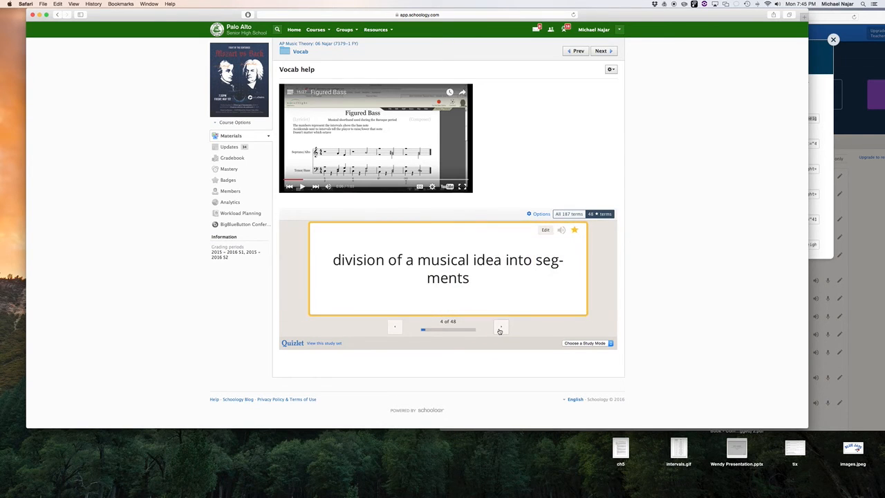
click(500, 326)
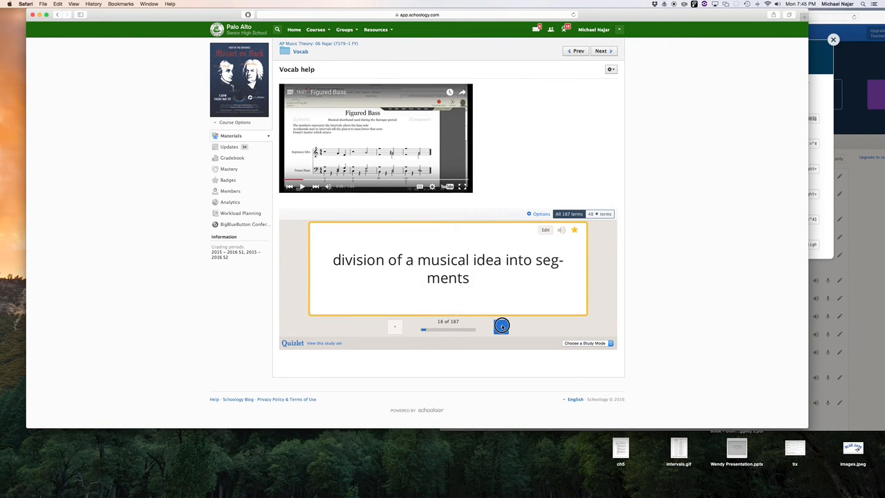
- Advance two flashcards to card 20 of 187, '1 in bass'
click(502, 326)
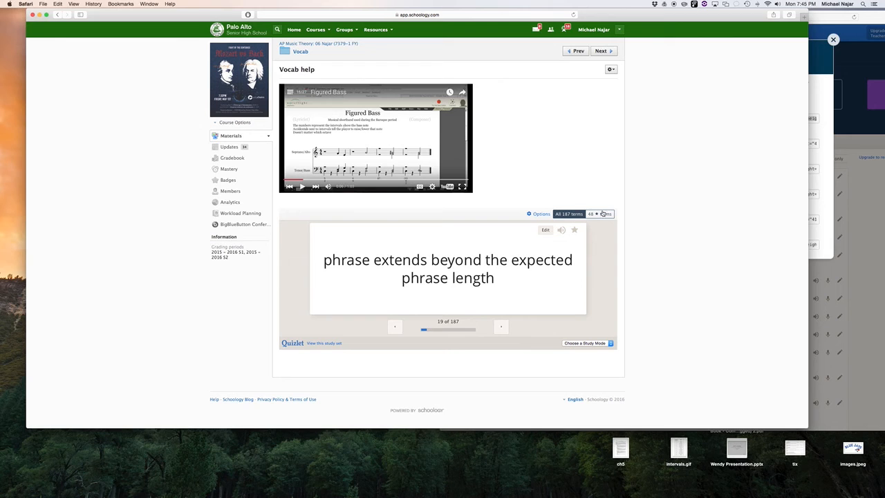
mouse_move(489, 360)
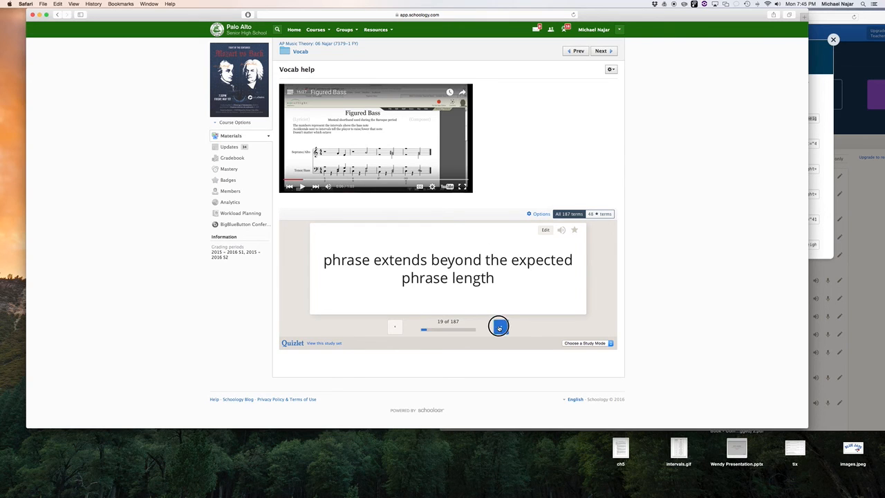
click(497, 326)
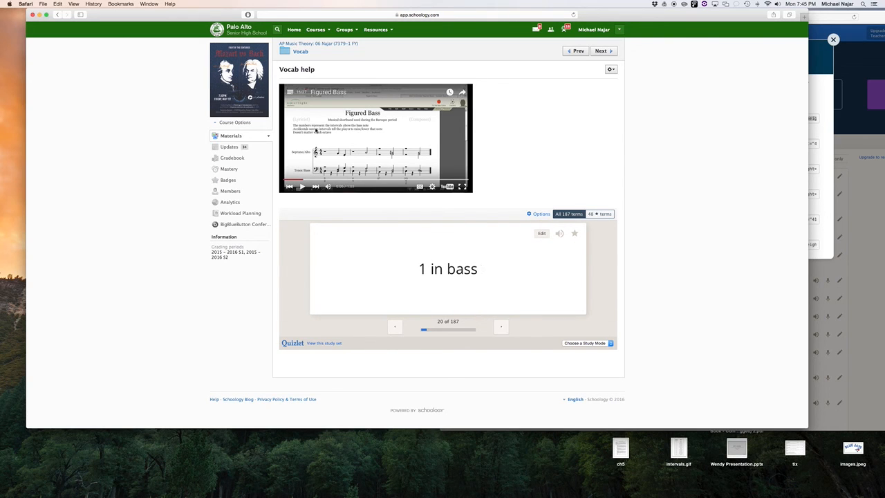
mouse_move(354, 133)
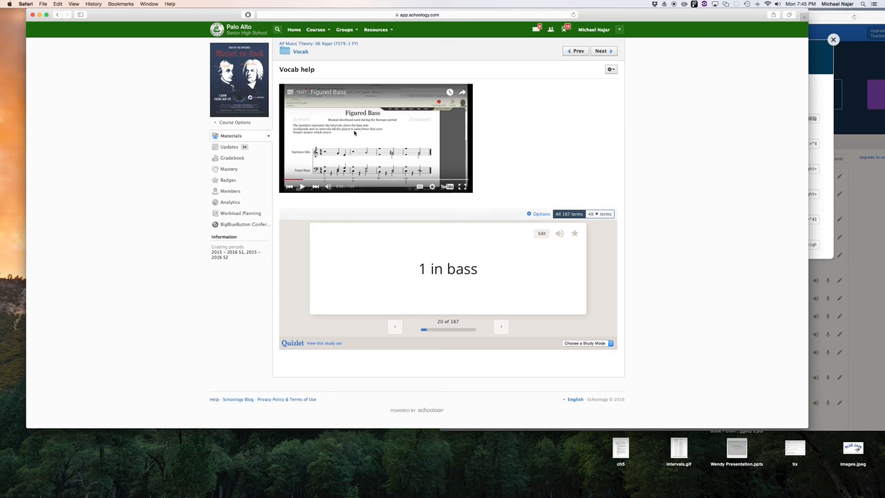
mouse_move(671, 257)
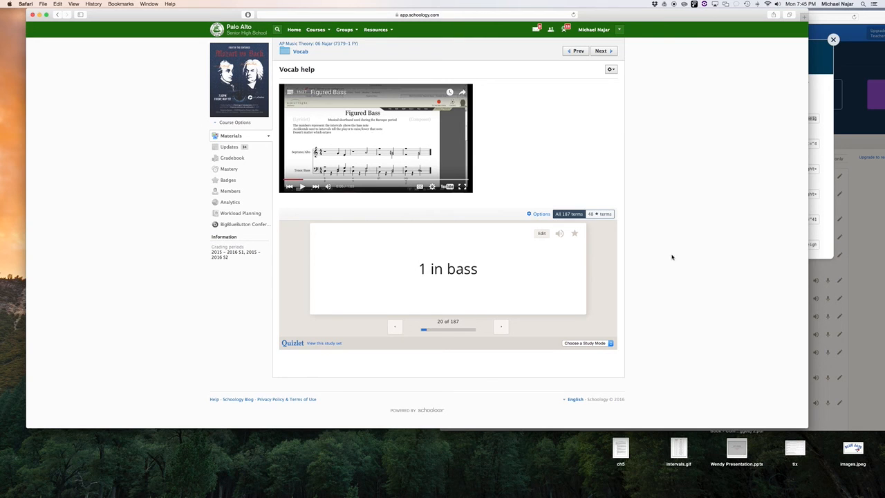
mouse_move(527, 282)
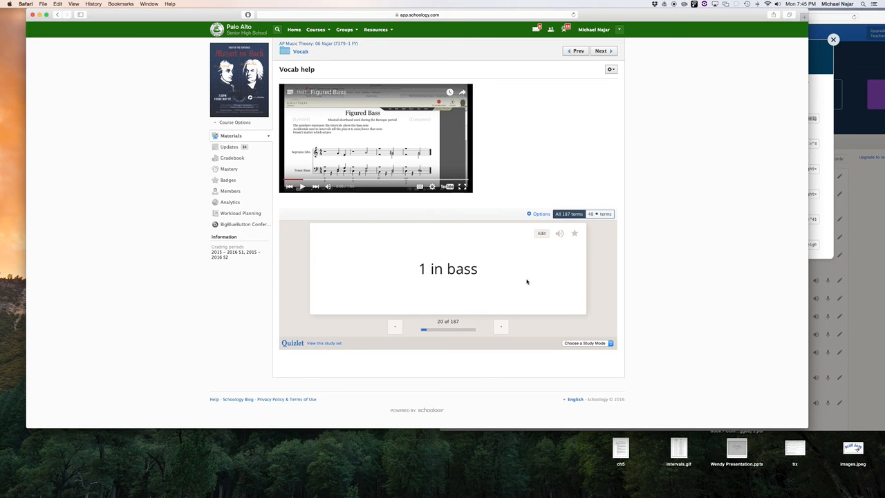